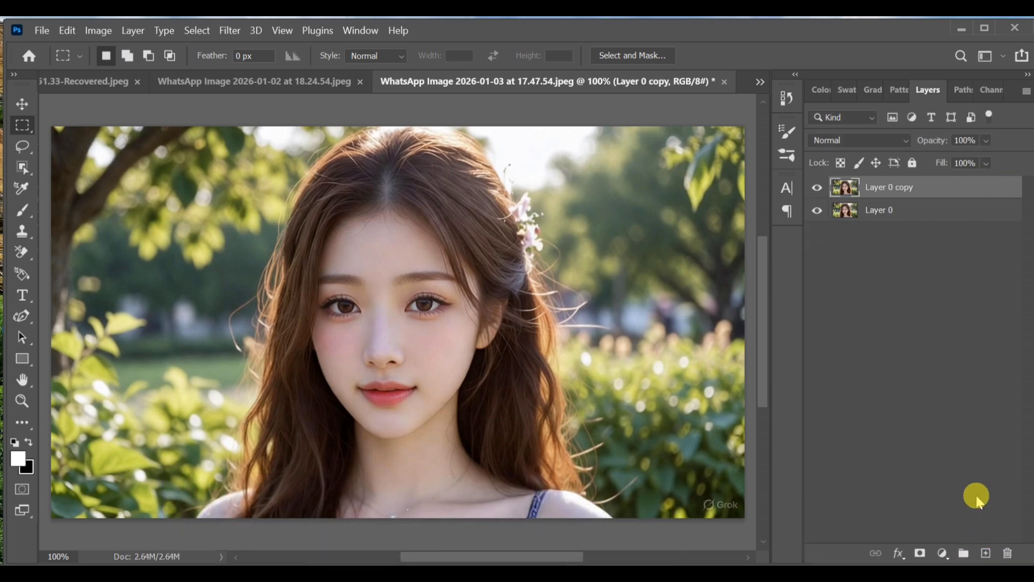
Rename the original bottom photo layer to 'torn paper'.
left_click(879, 210)
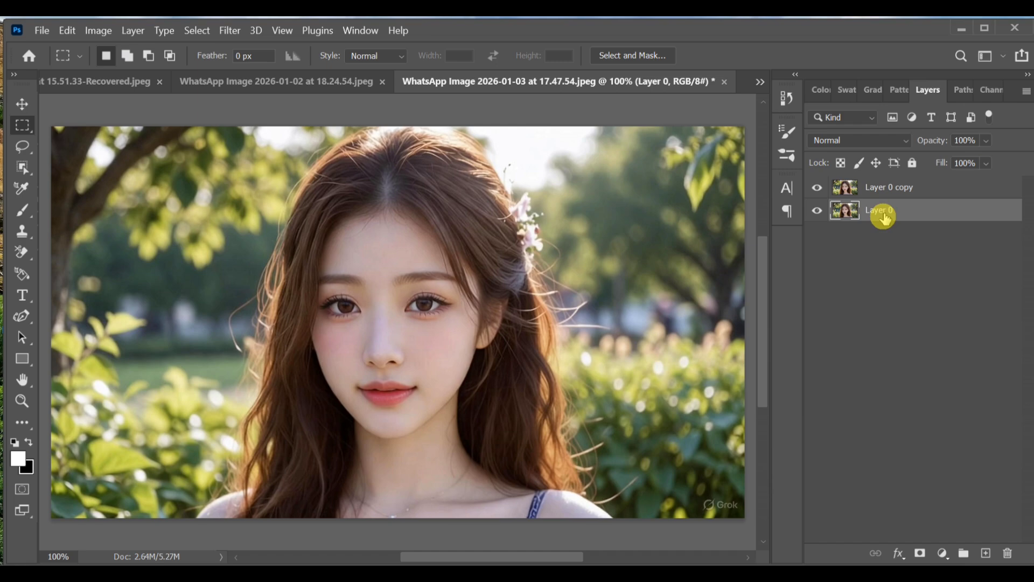
double_click(878, 210)
type("torn paper")
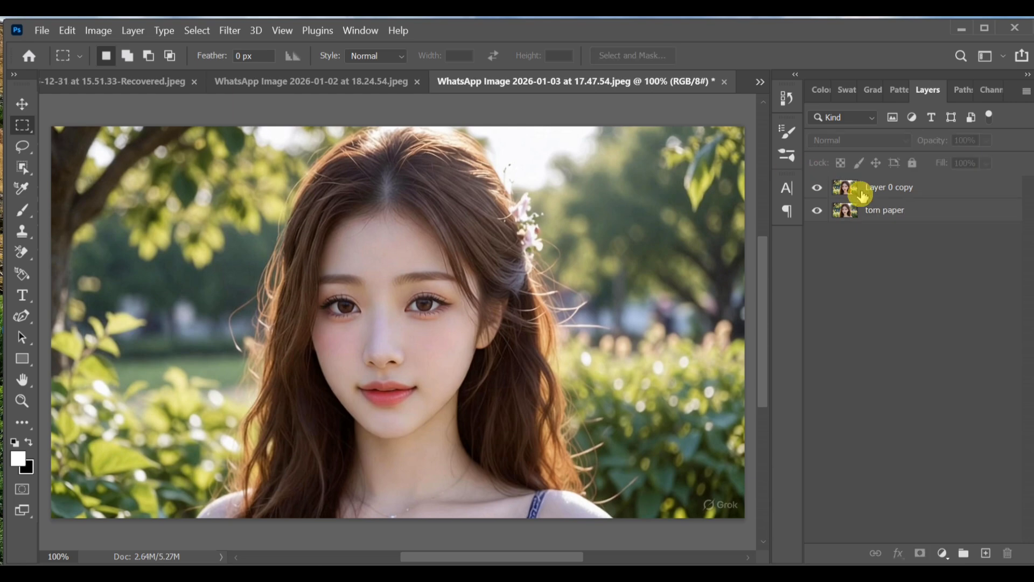
Convert Layer 0 copy to Black & White and hide it with a black layer mask.
left_click(98, 30)
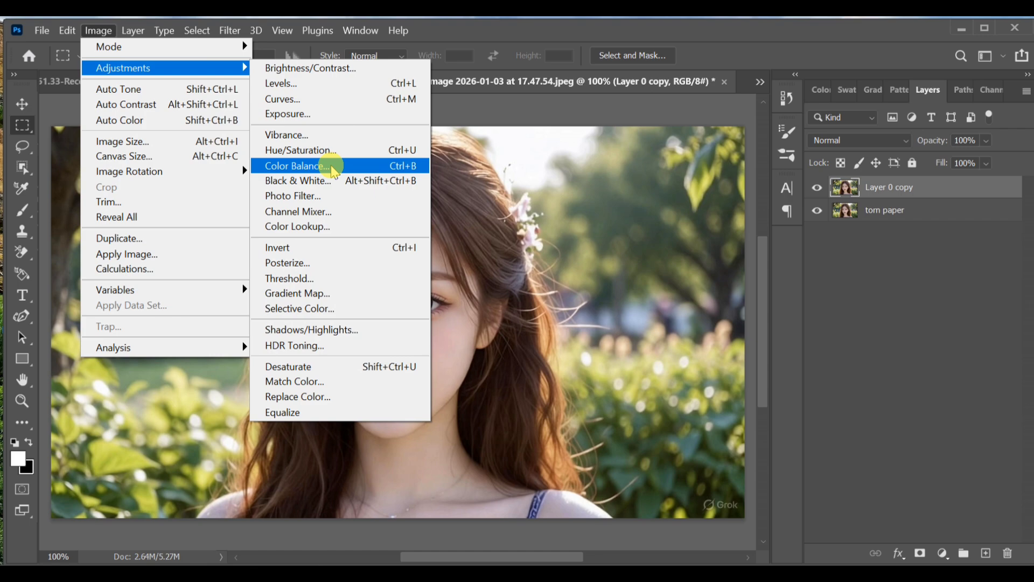
left_click(299, 179)
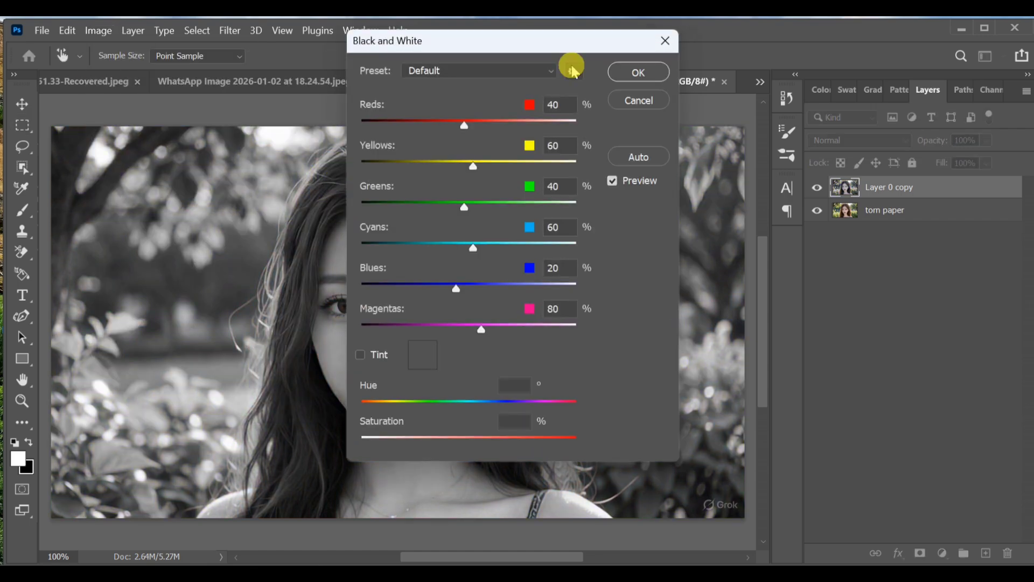
left_click(636, 73)
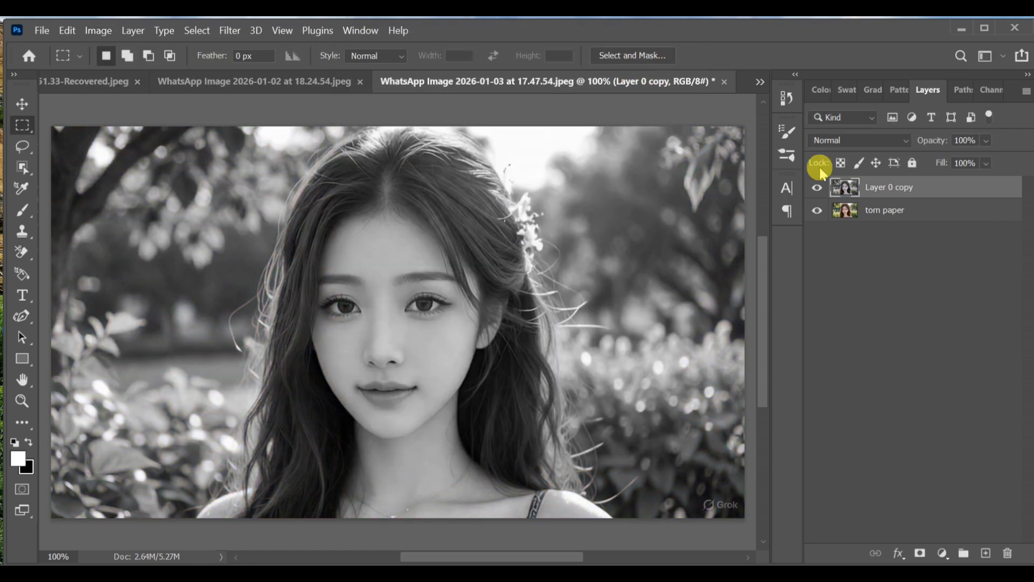
left_click(922, 552)
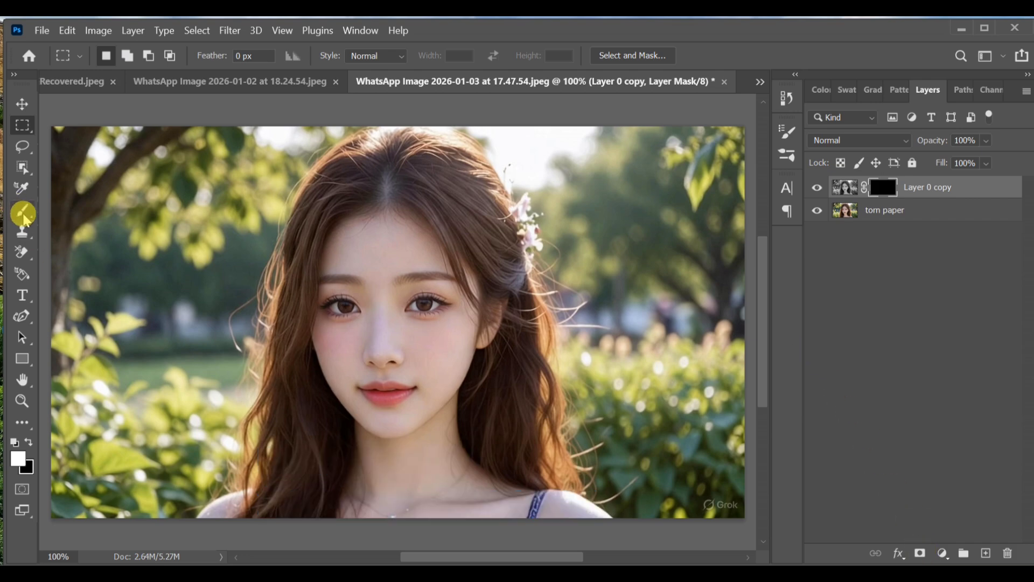
left_click(22, 210)
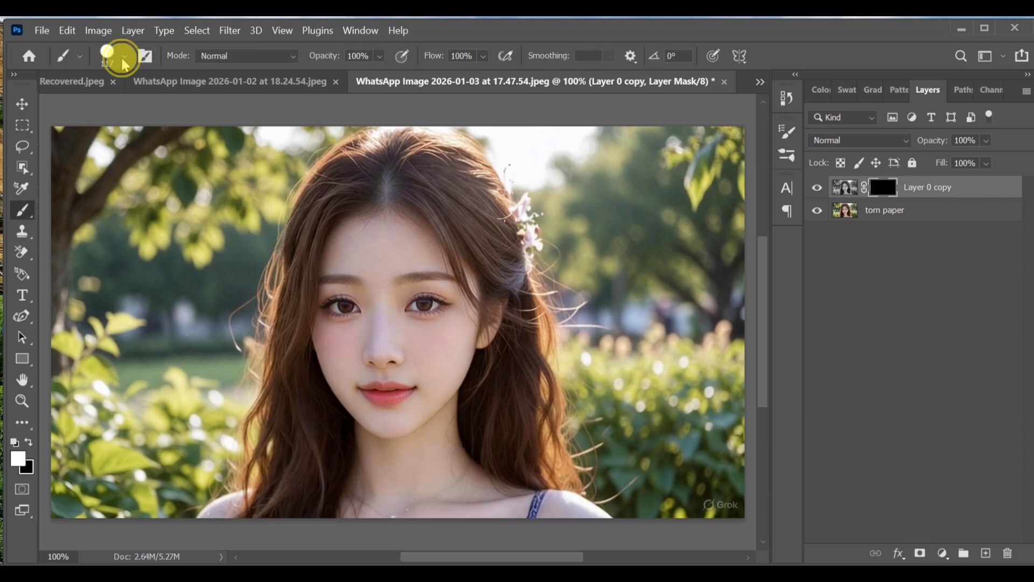
Choose the 07.psd Torn Paper brush and paint a white band across the face on the mask.
left_click(106, 55)
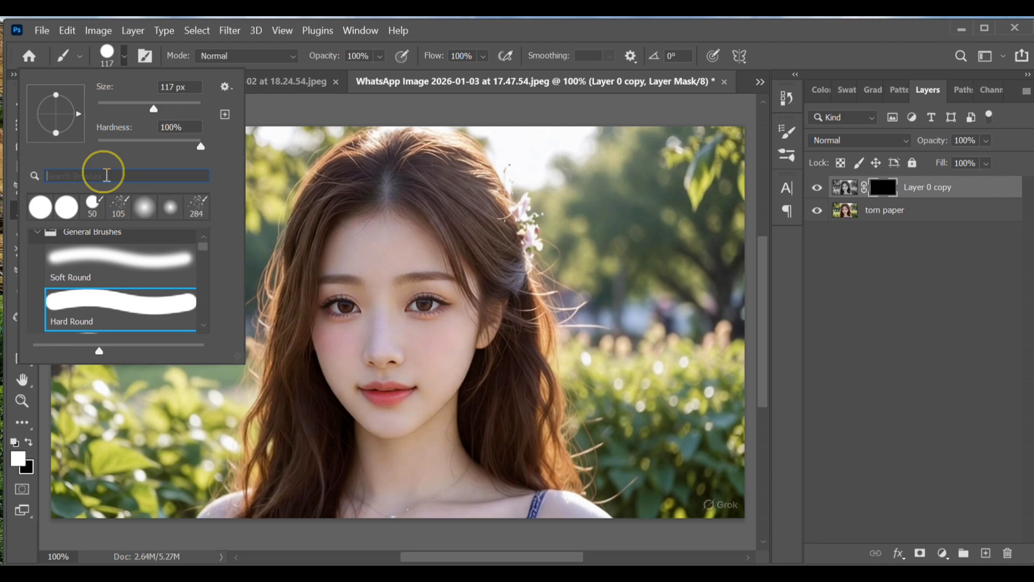
type("to")
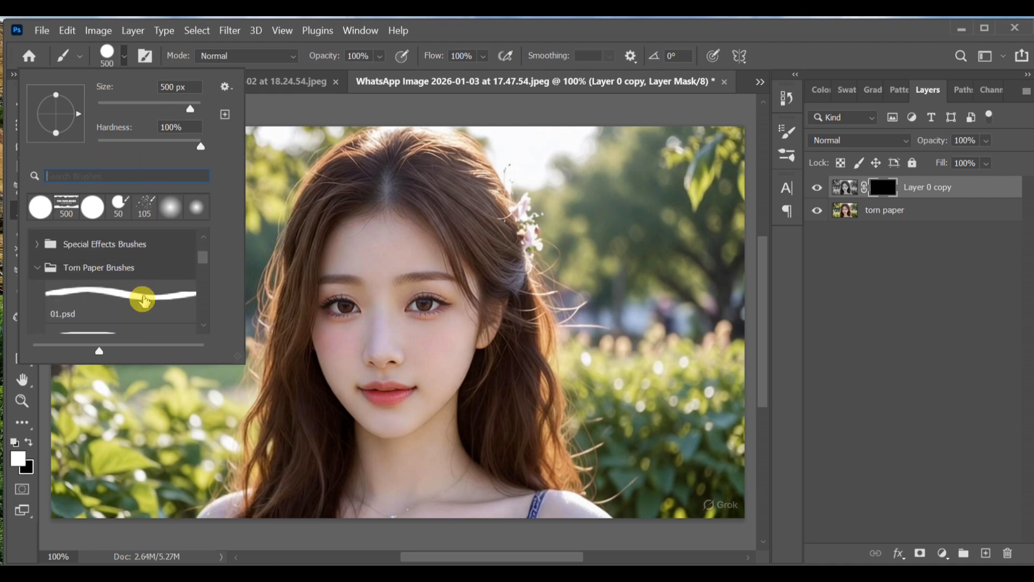
scroll("down", 3)
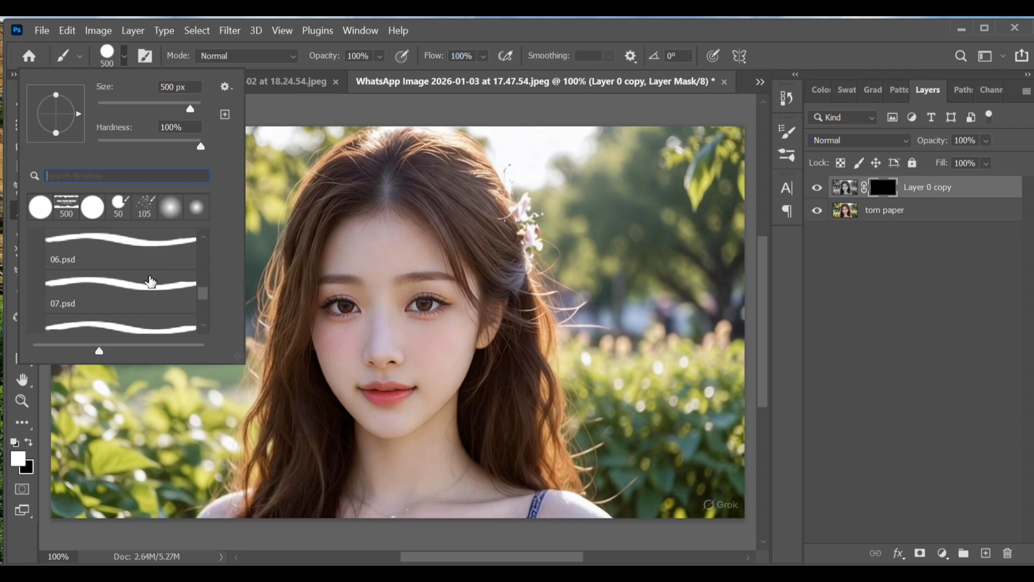
left_click(120, 249)
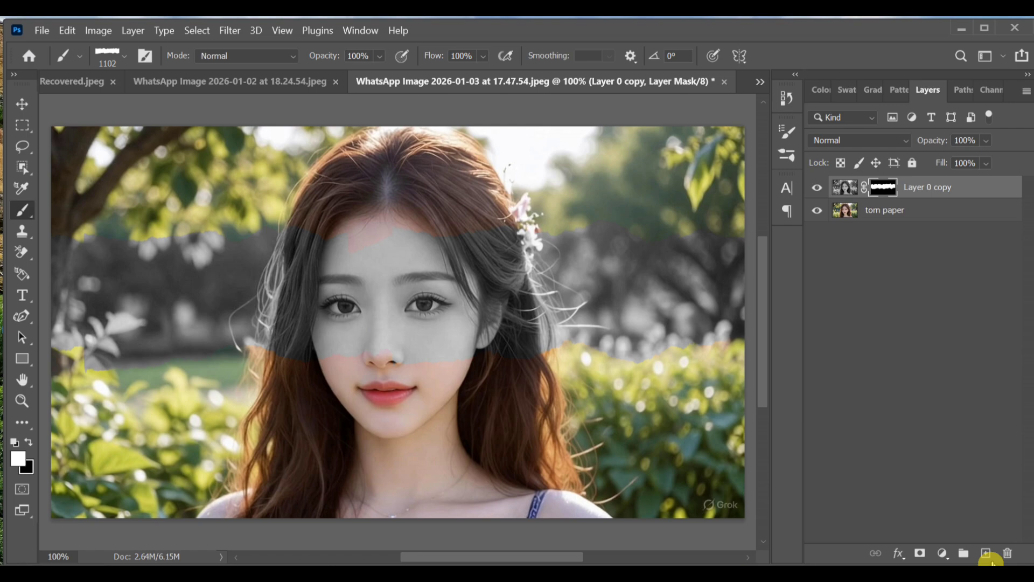
Add an empty Layer 1 above Layer 0 copy and clip it to that layer.
left_click(985, 552)
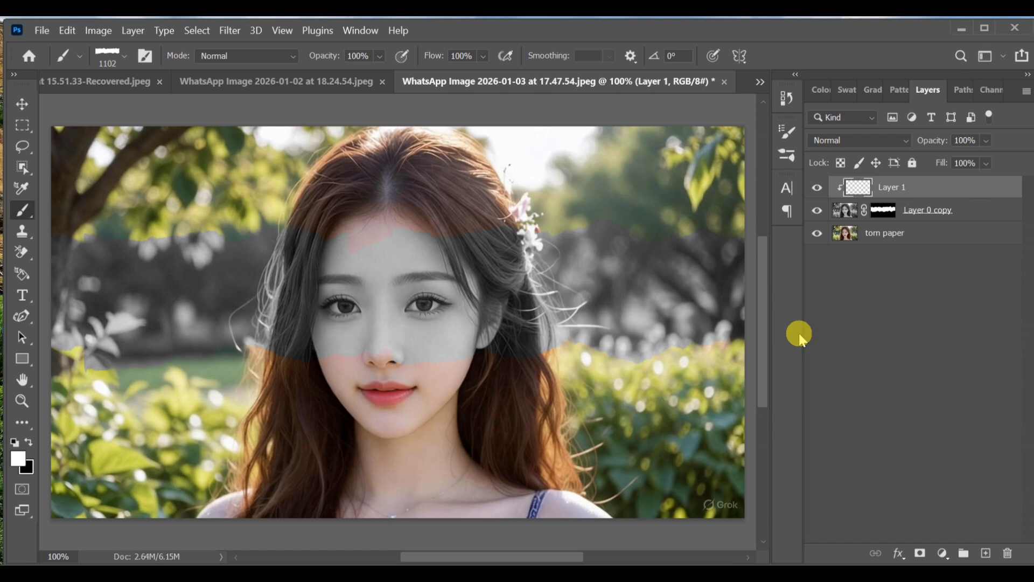
mouse_move(20, 208)
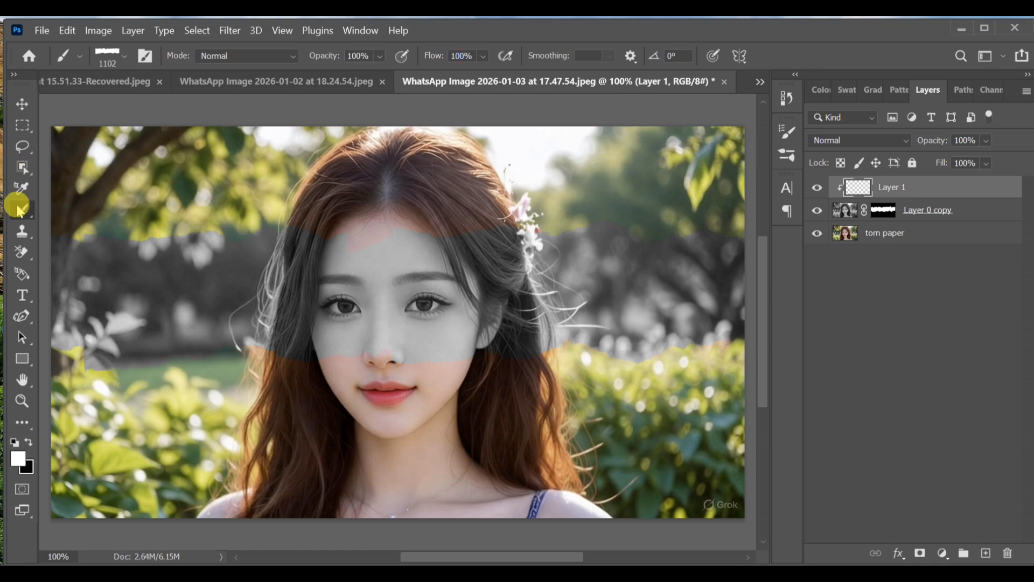
mouse_move(257, 217)
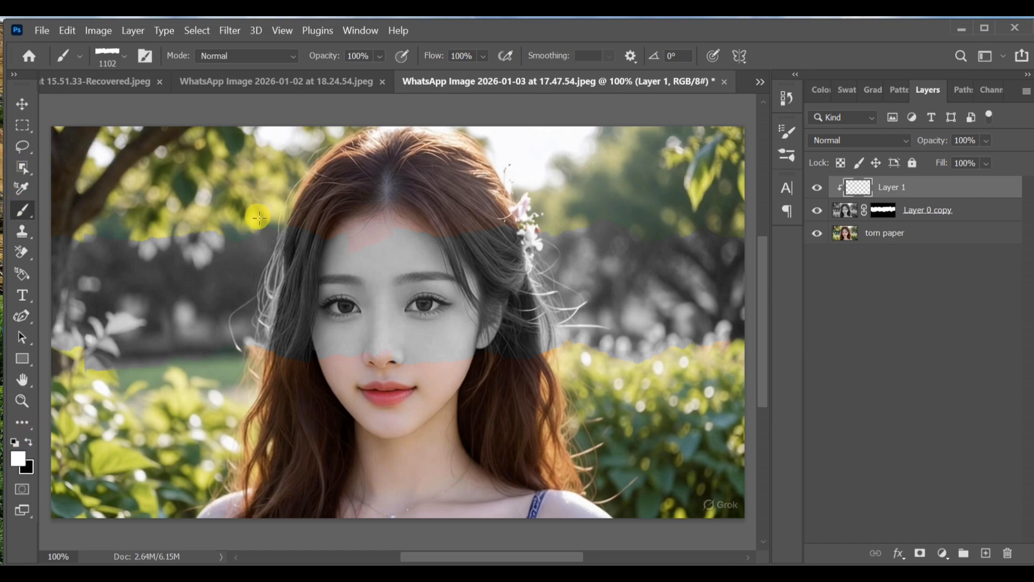
Paint white torn-paper edges along the top and bottom of the band on Layer 1.
left_click(122, 55)
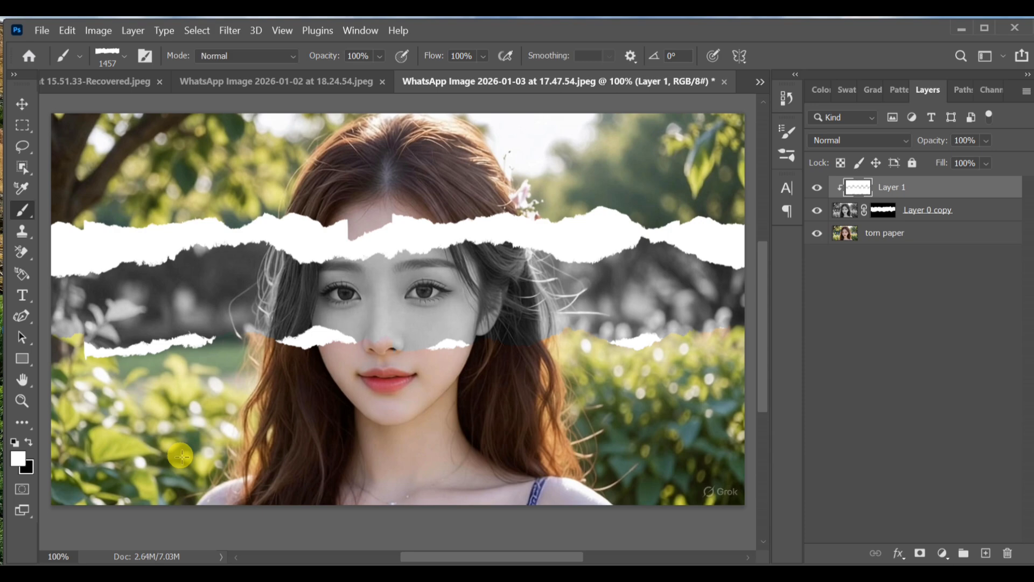
mouse_move(117, 556)
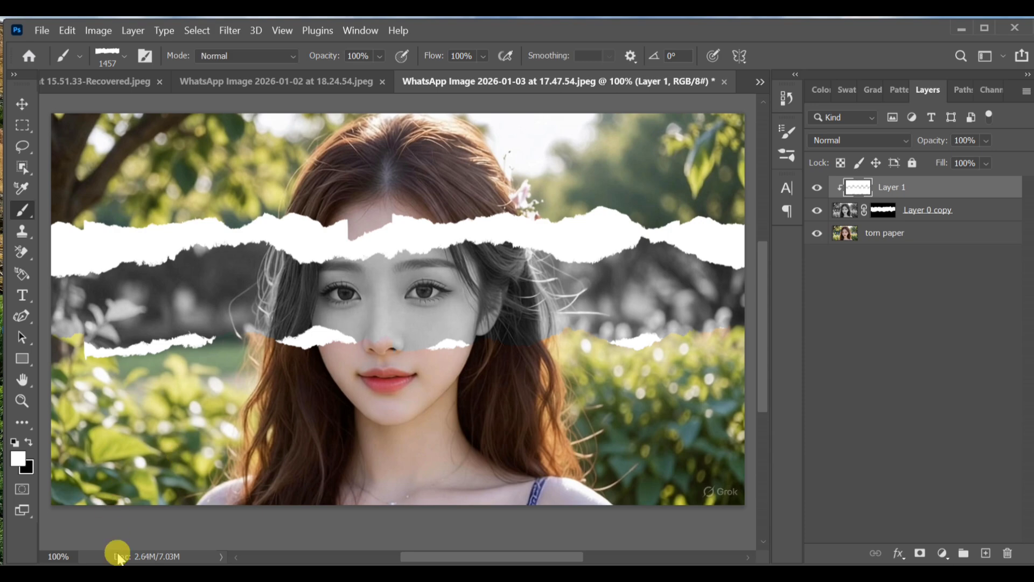